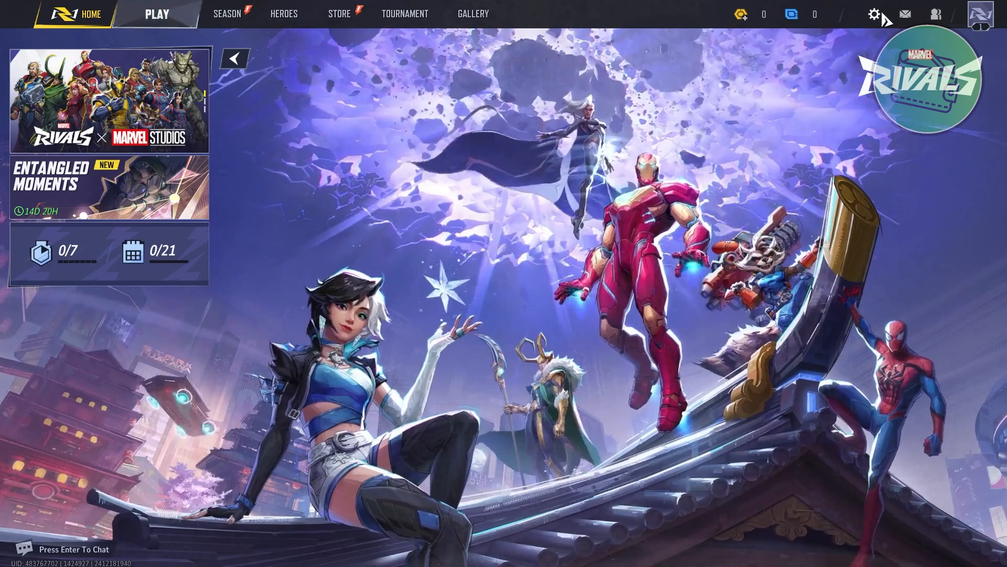
- From the Esc menu, open Settings and go to the Controller > Combat page
left_click(875, 14)
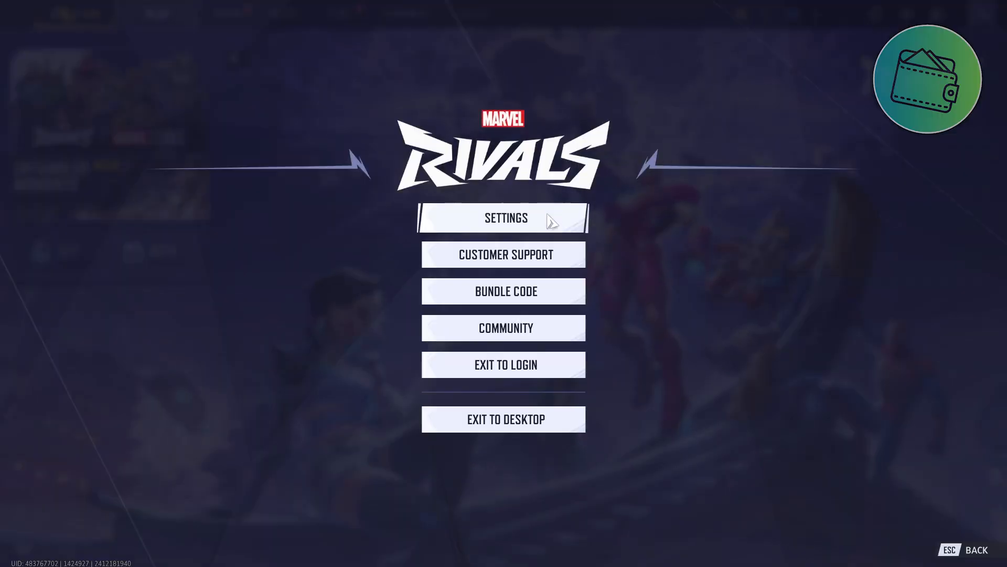
left_click(503, 218)
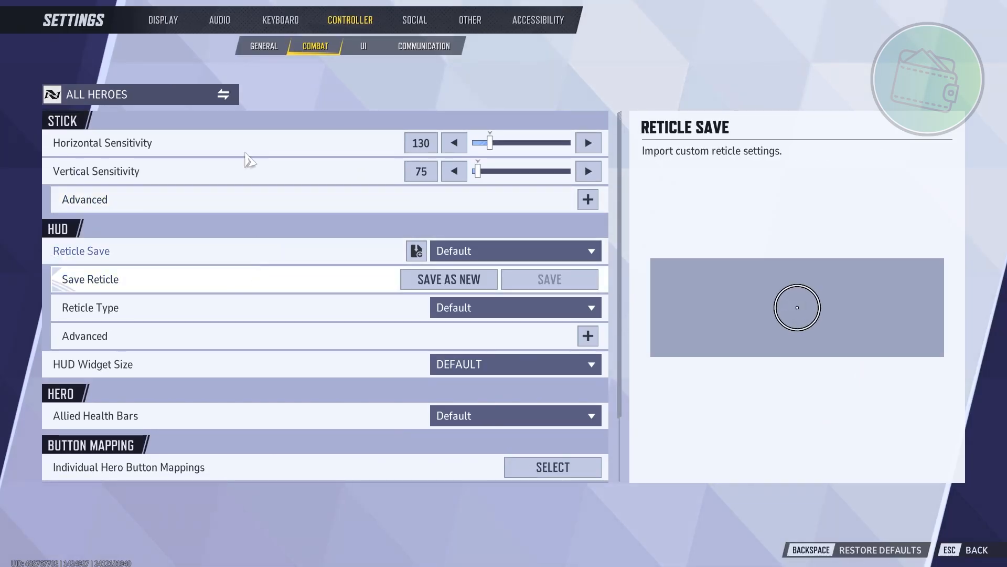
left_click(263, 45)
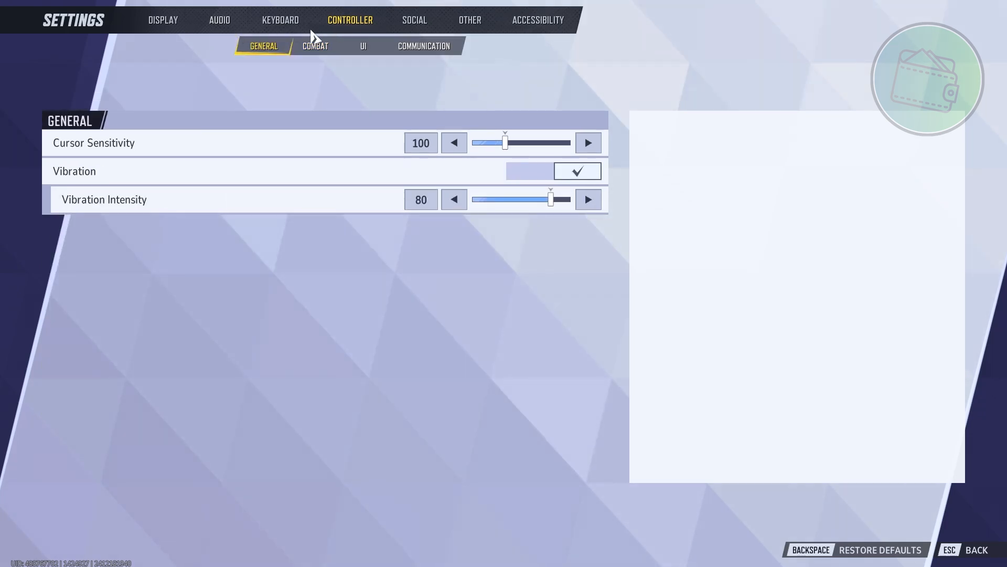
left_click(162, 20)
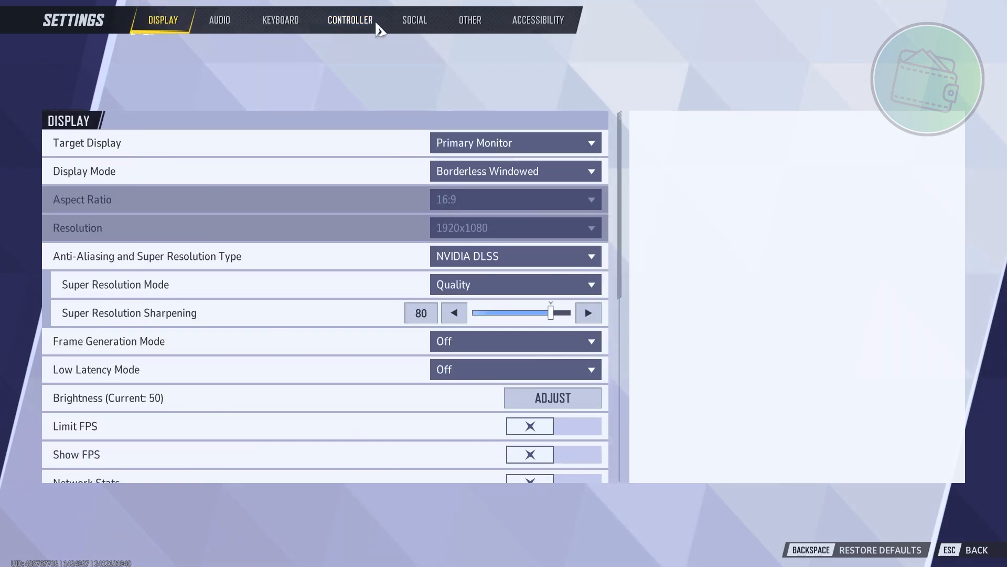
left_click(350, 19)
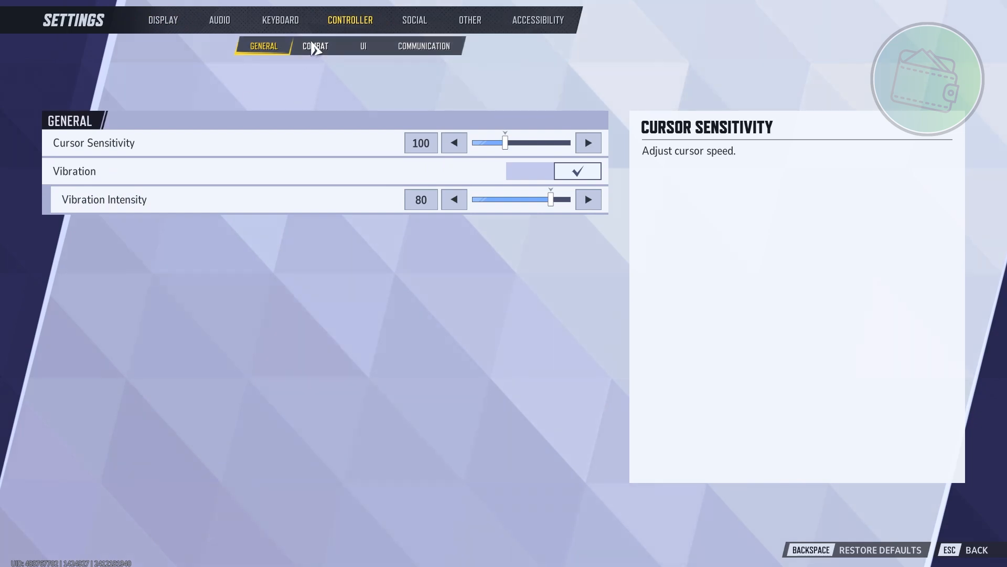
left_click(314, 45)
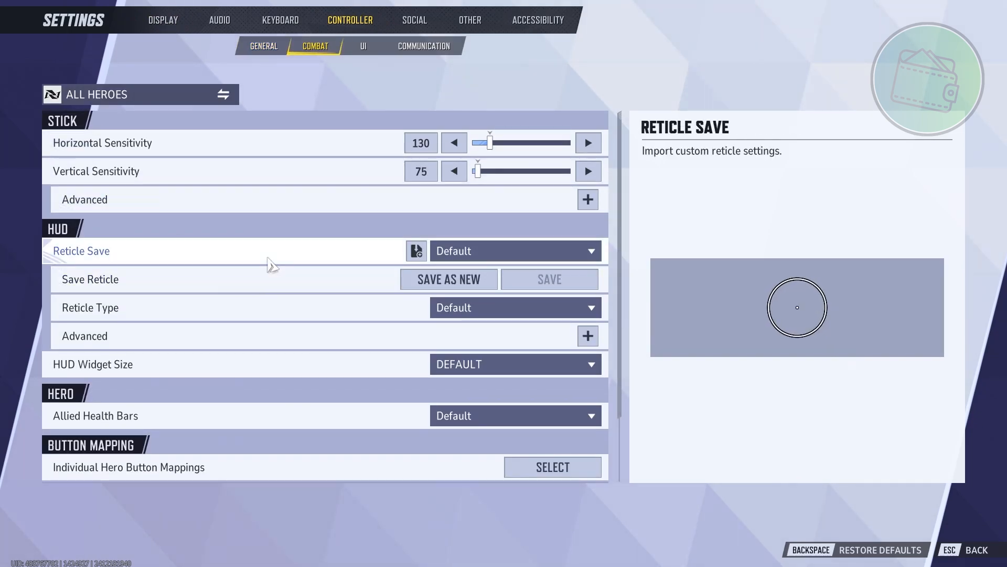
mouse_move(255, 235)
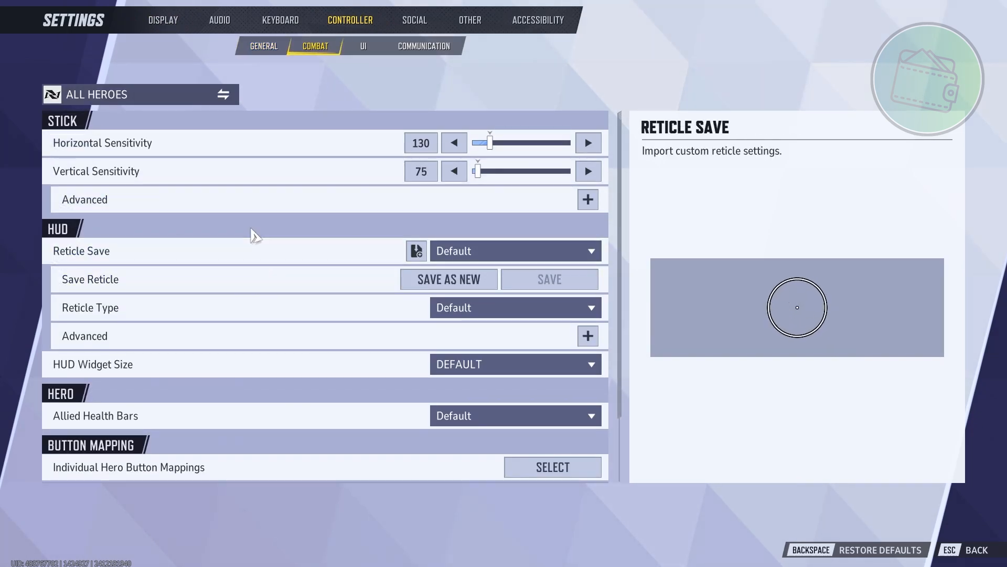
mouse_move(261, 236)
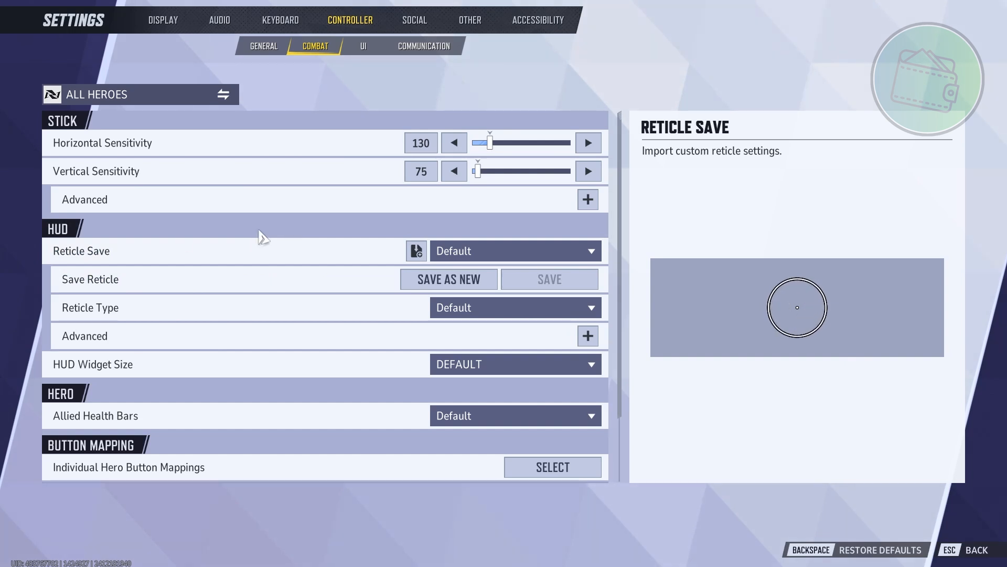
mouse_move(246, 284)
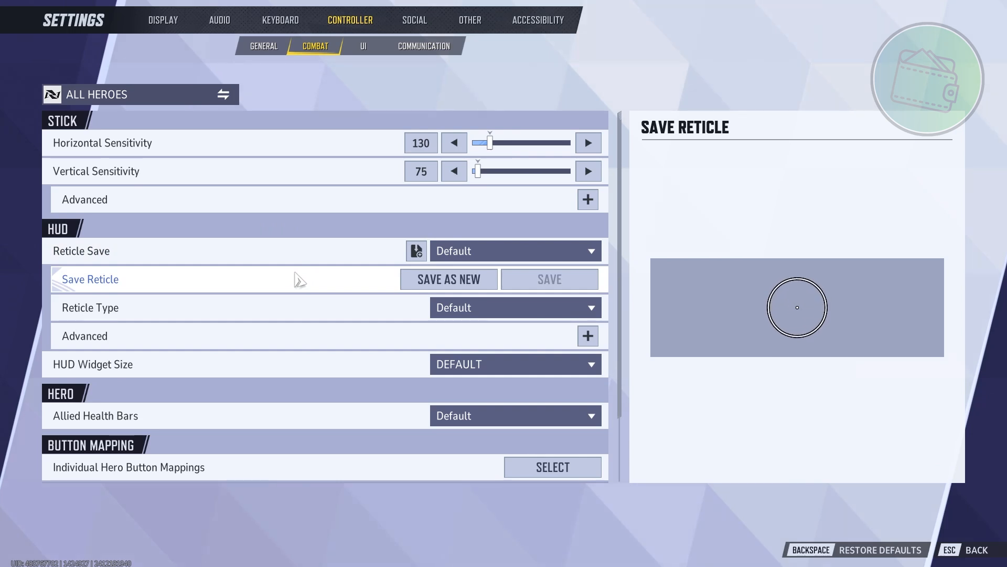
mouse_move(296, 279)
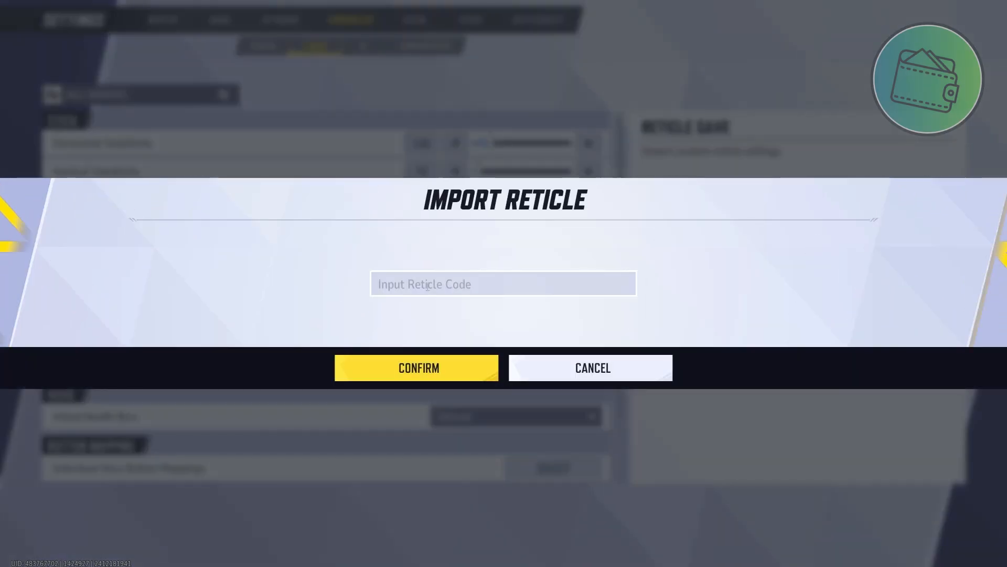
- Cancel the Import Reticle dialog without entering a code
left_click(503, 284)
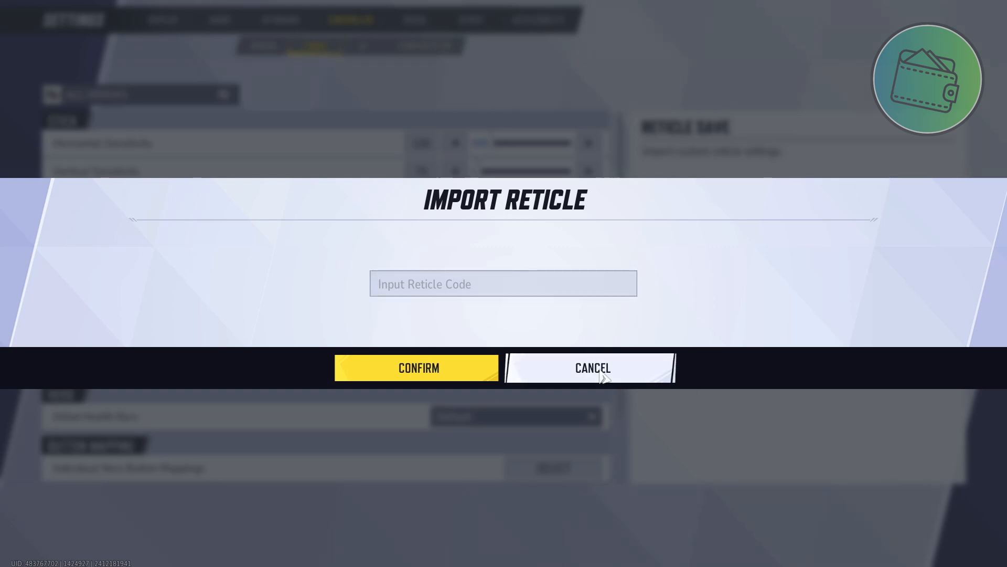
left_click(589, 367)
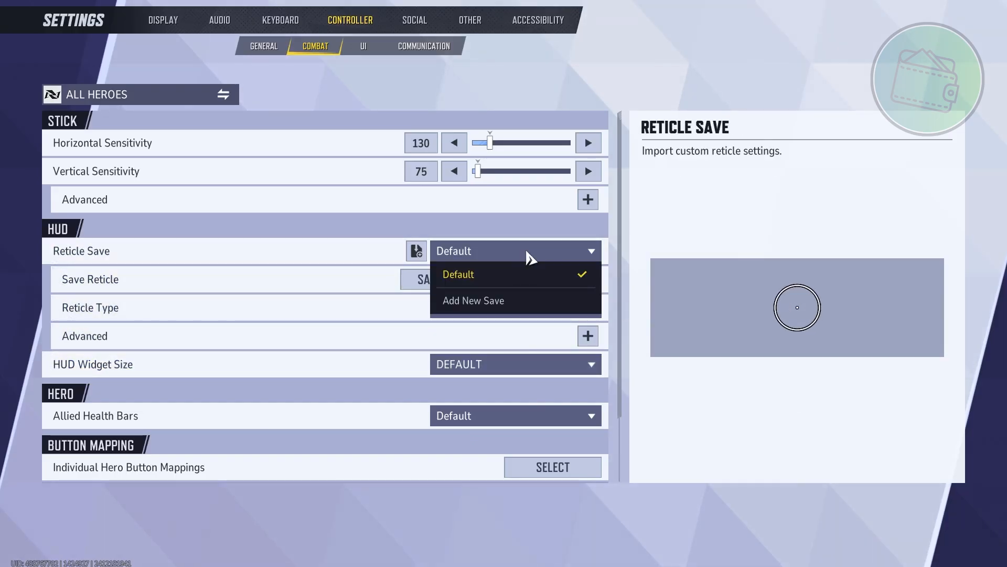
mouse_move(591, 255)
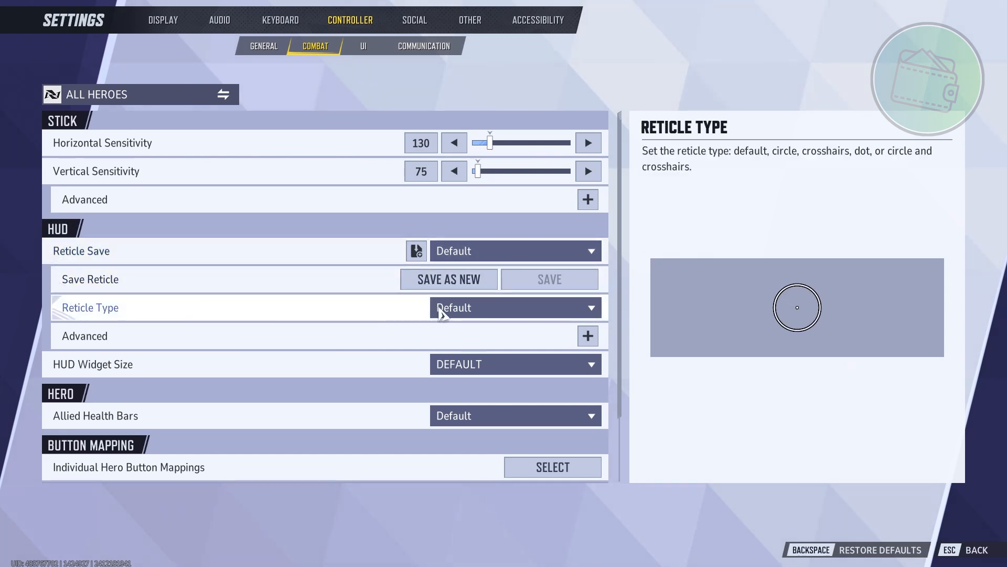
- Change Reticle Type from Circle to Crosshairs and expand its Advanced options
left_click(514, 307)
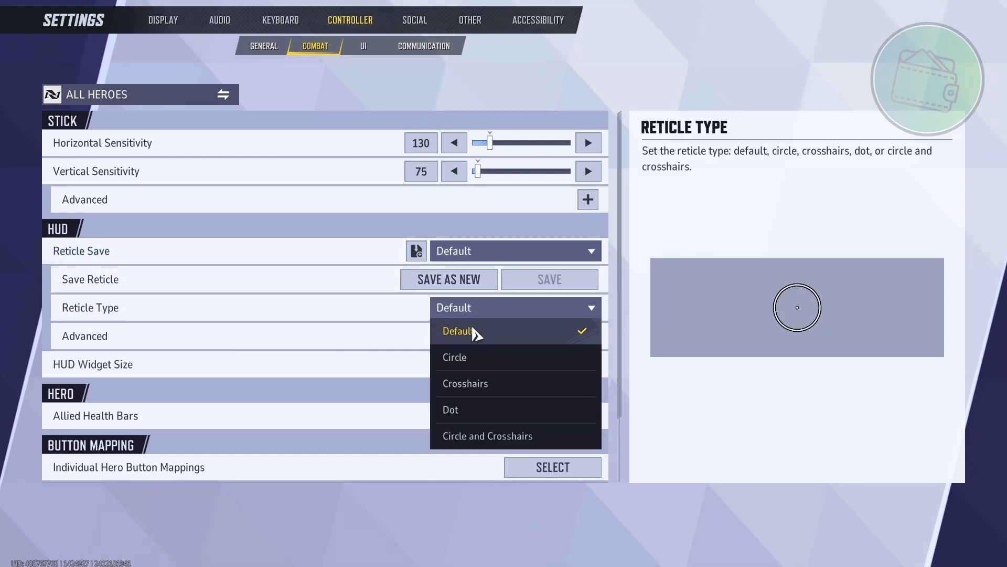
left_click(464, 383)
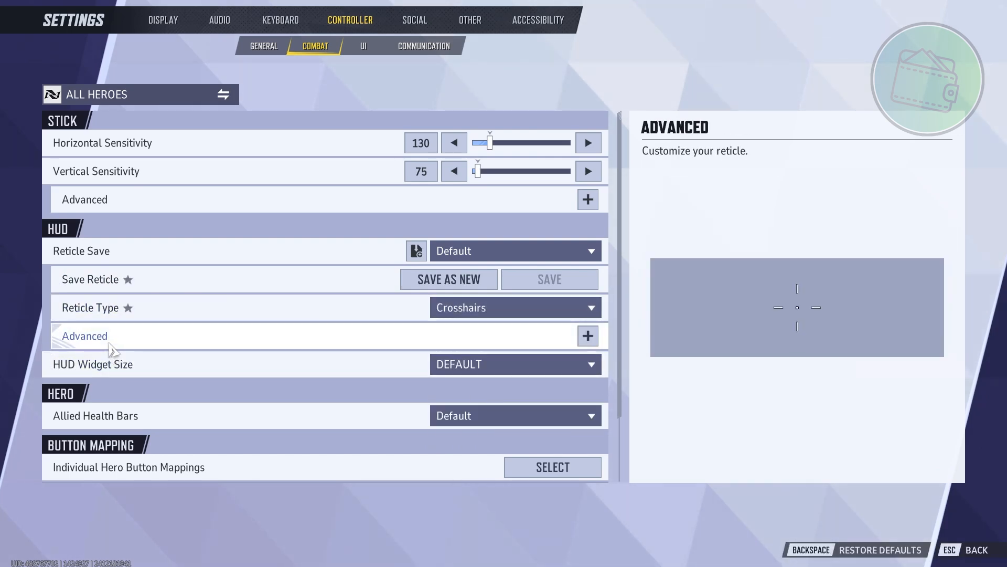
left_click(586, 336)
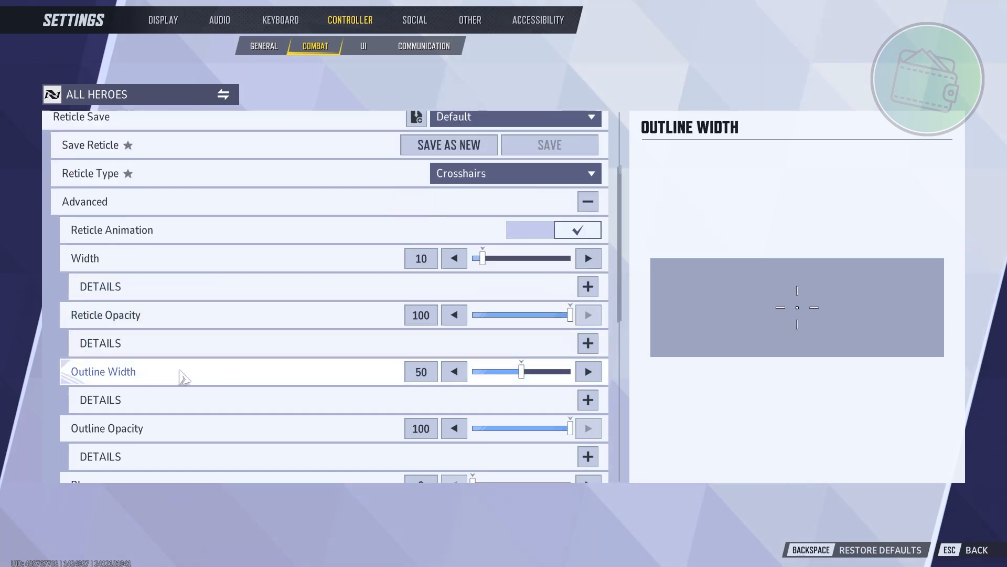
- Scroll the Advanced reticle options, change Color from White to Yellow, and collapse Advanced
scroll("down", 3)
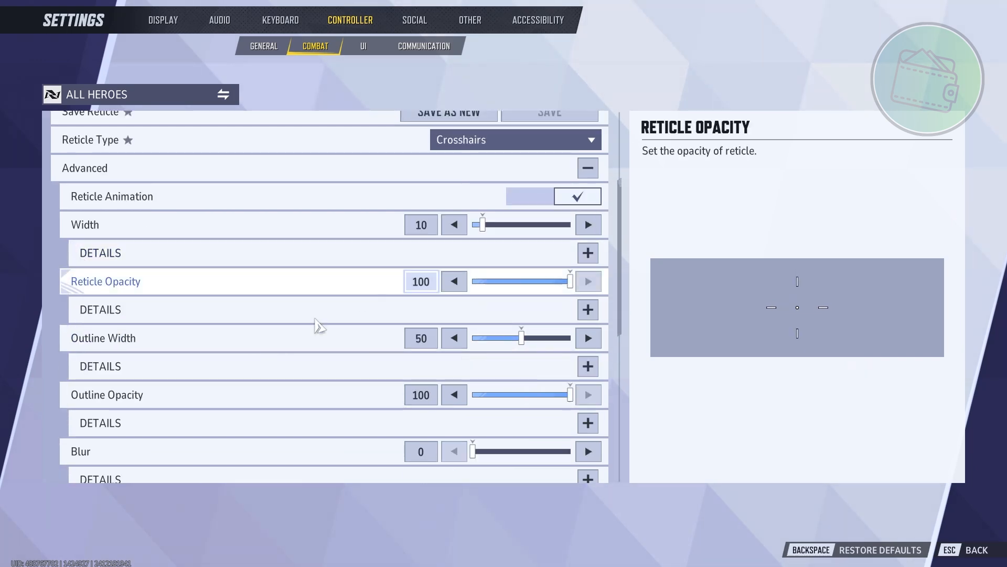
scroll("down", 3)
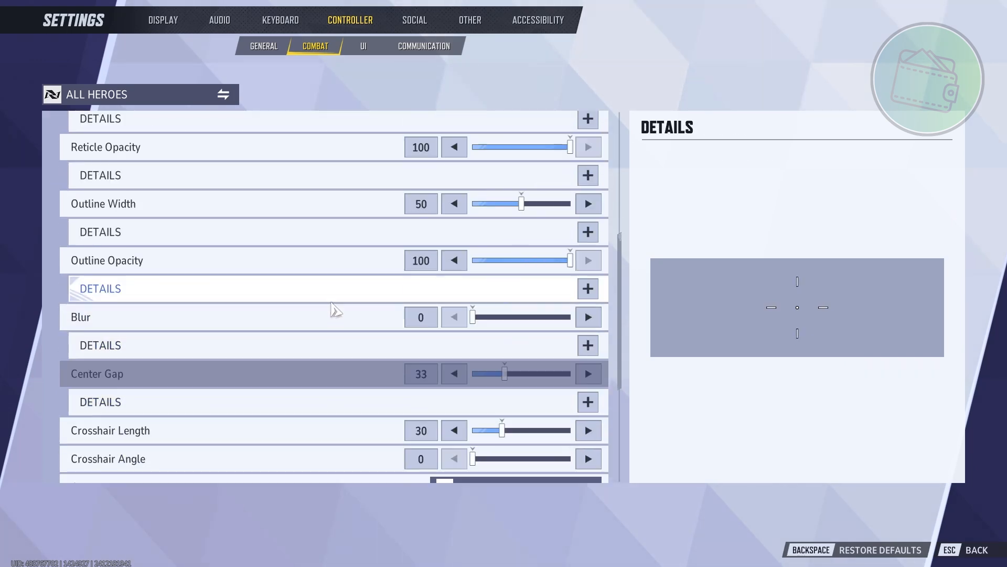
scroll("down", 3)
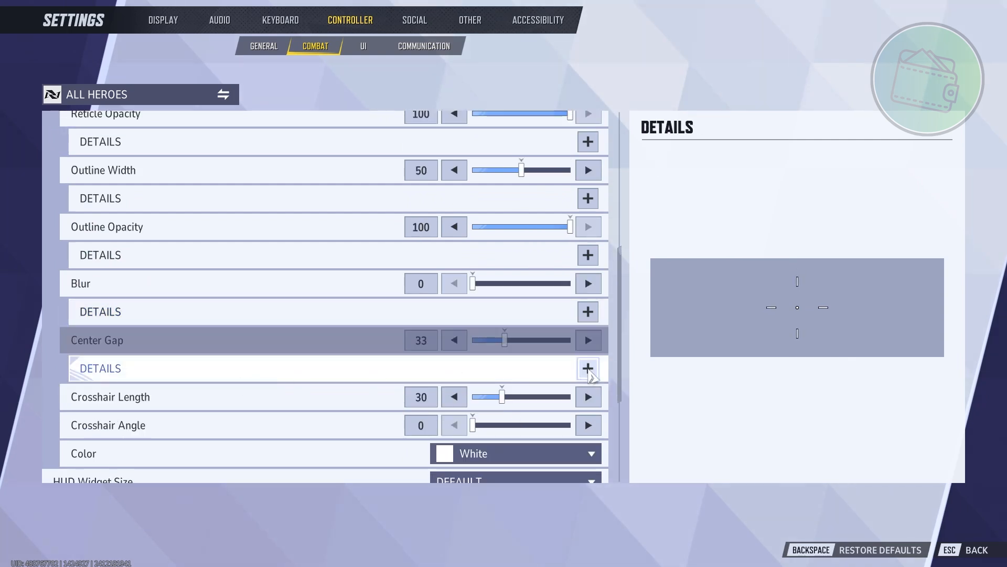
left_click(586, 368)
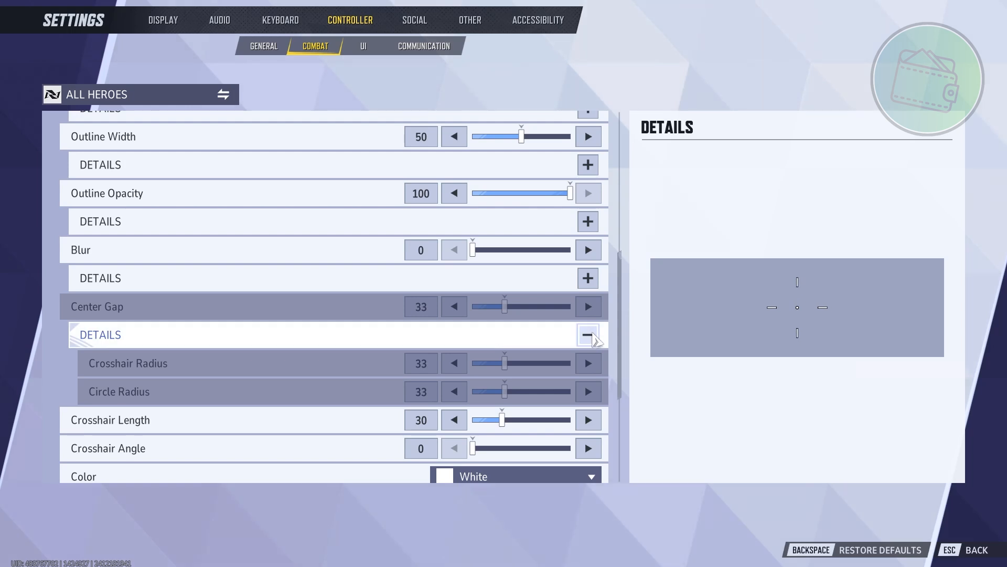
left_click(586, 335)
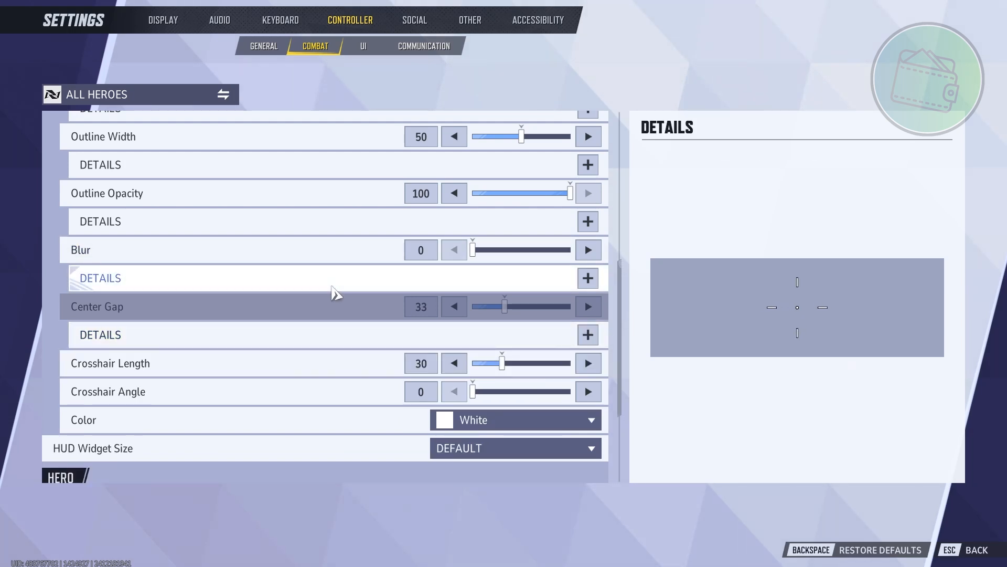
scroll("down", 3)
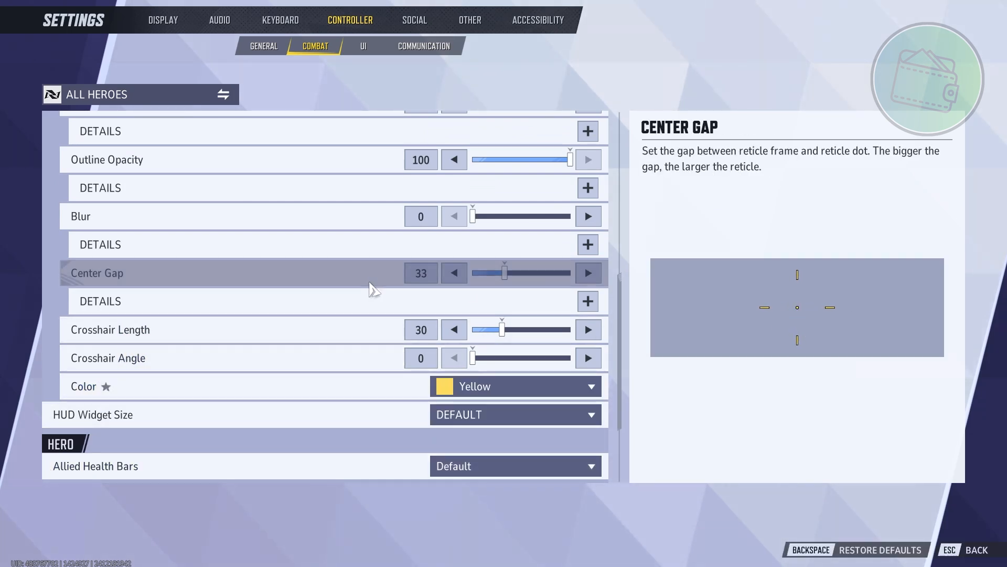
scroll("up", 3)
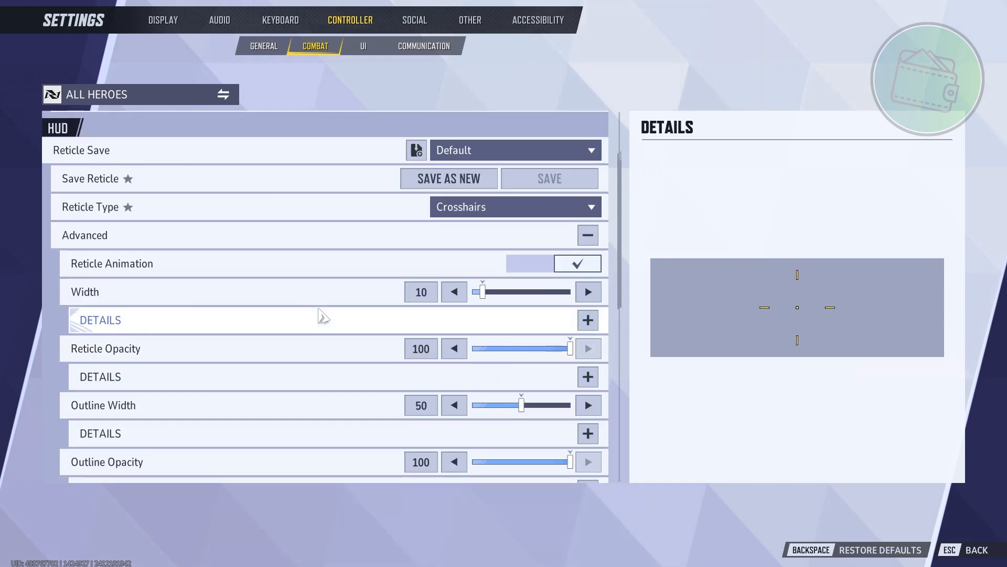
scroll("up", 3)
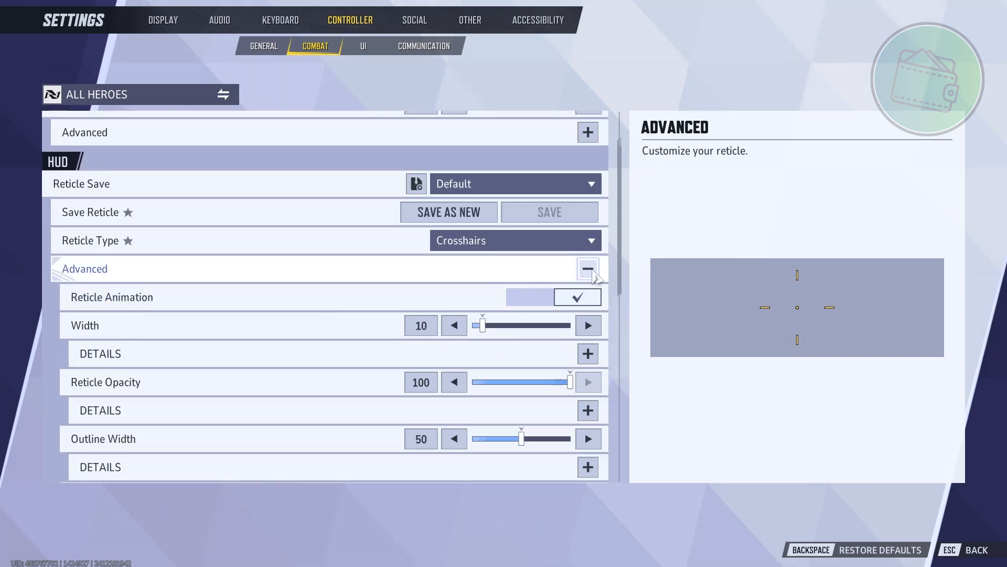
left_click(587, 269)
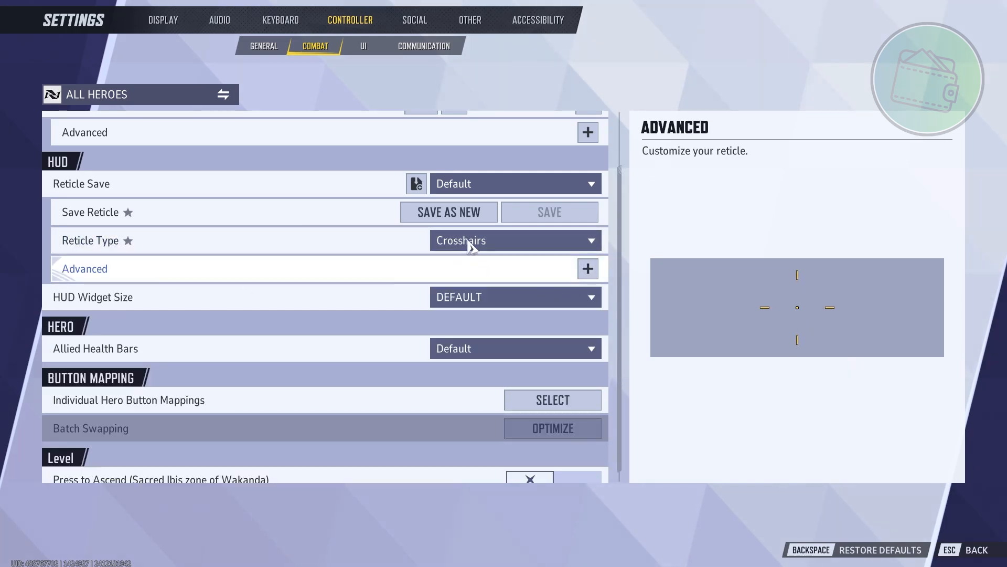
- Save the yellow crosshairs via SAVE AS NEW under the name 'YELLOW ALL PURPOSE'
left_click(449, 212)
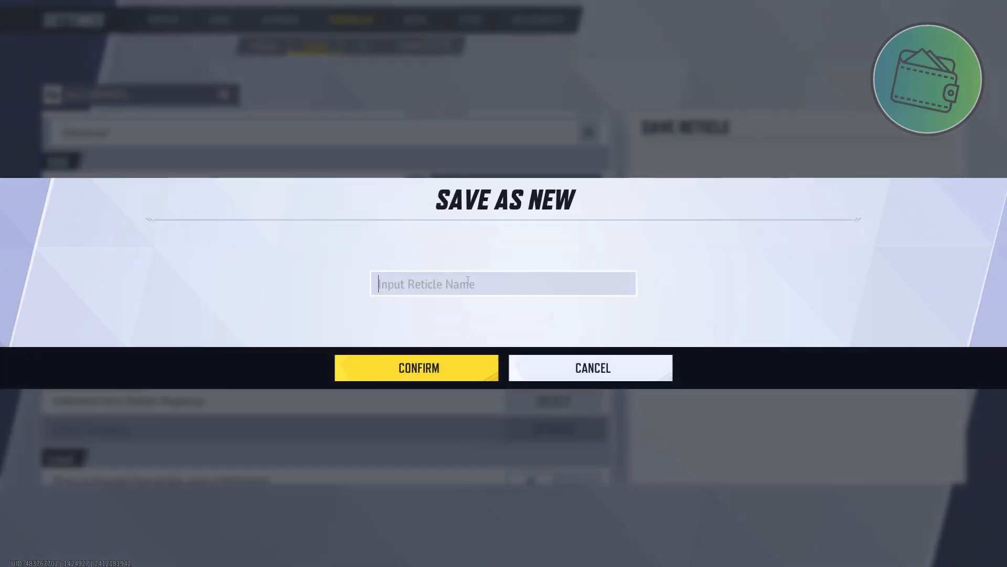
type("Y")
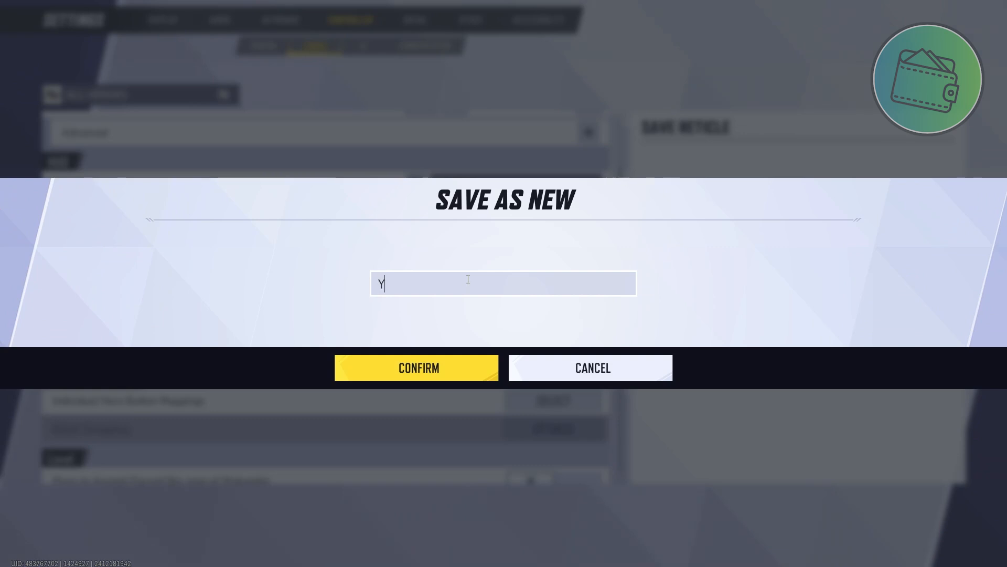
type("ELLOW ALL")
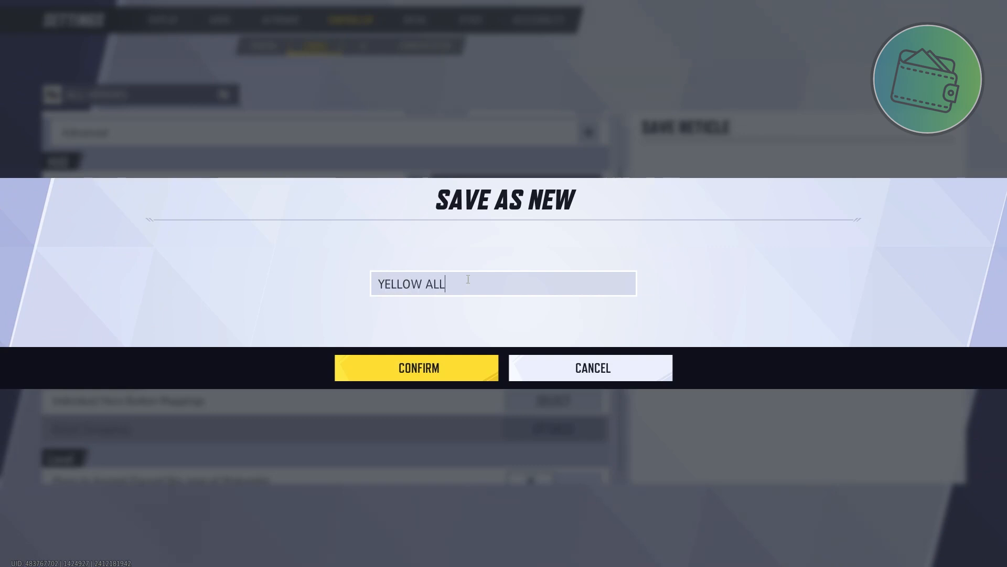
type("PURPO")
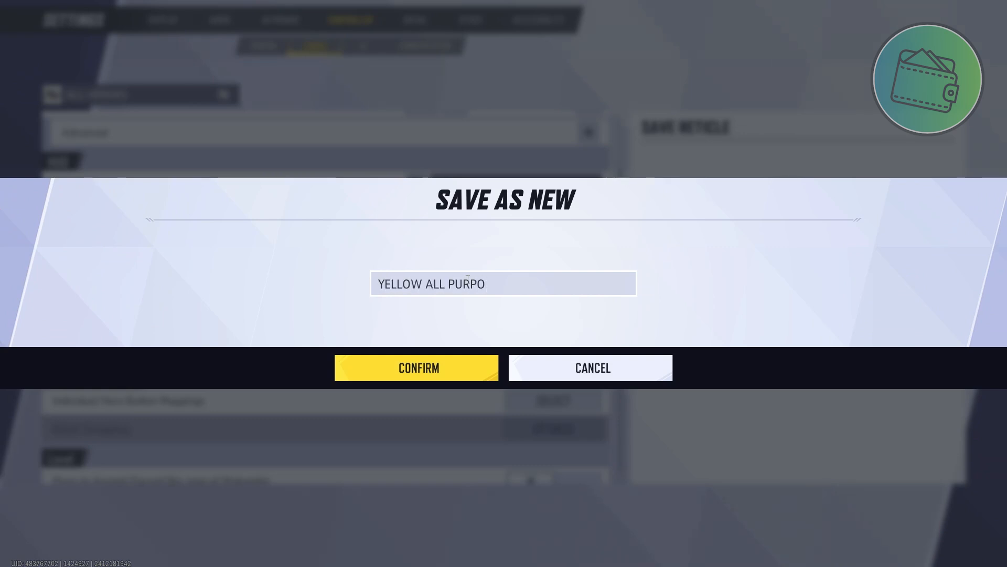
type("SE")
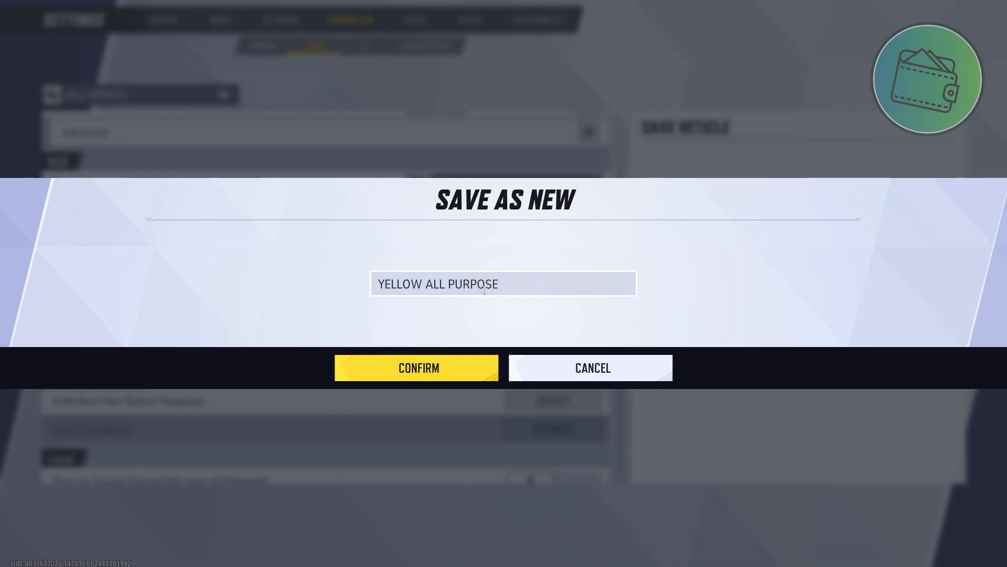
left_click(417, 367)
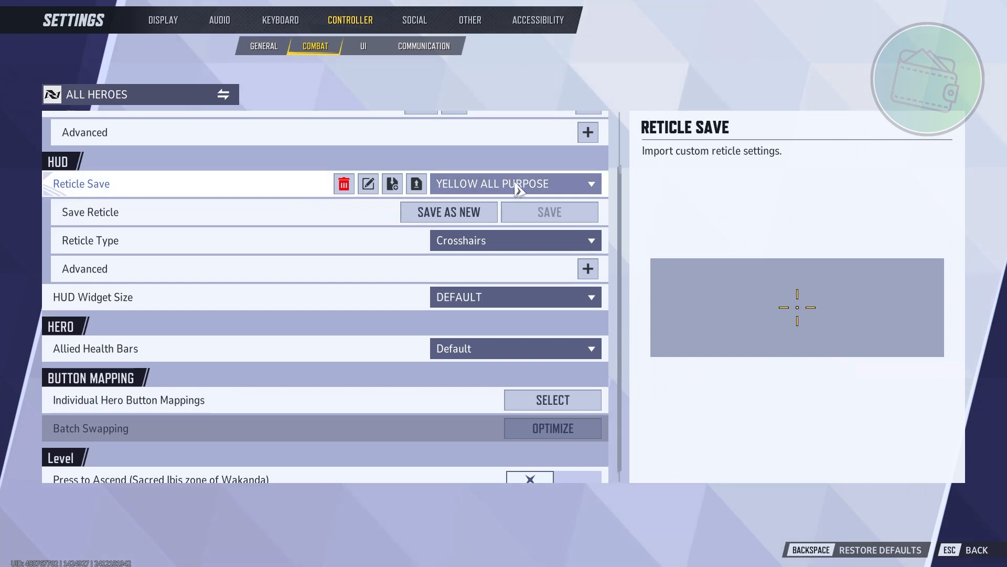
mouse_move(368, 183)
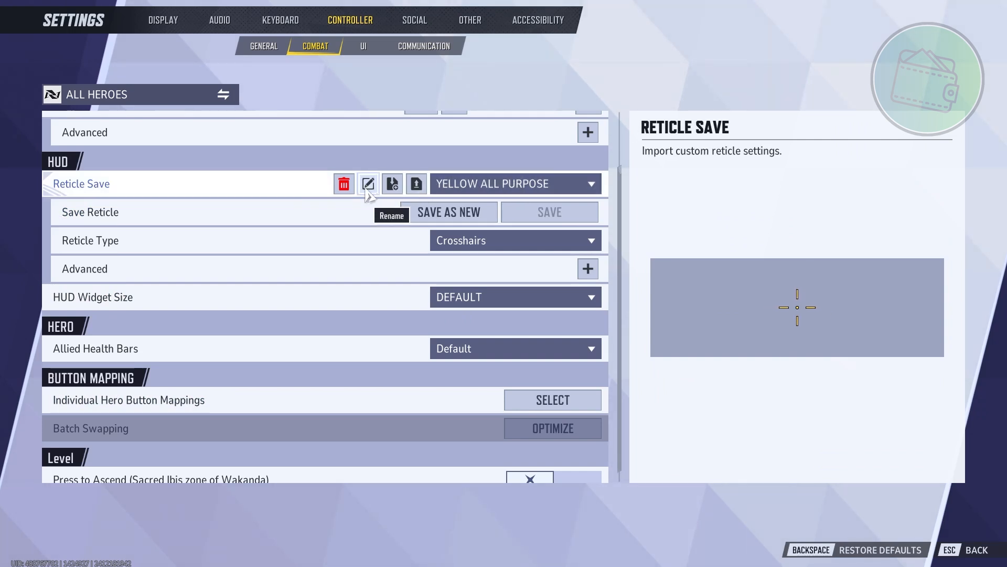
- Export the YELLOW ALL PURPOSE reticle code and cancel the Change Hero screen
left_click(391, 184)
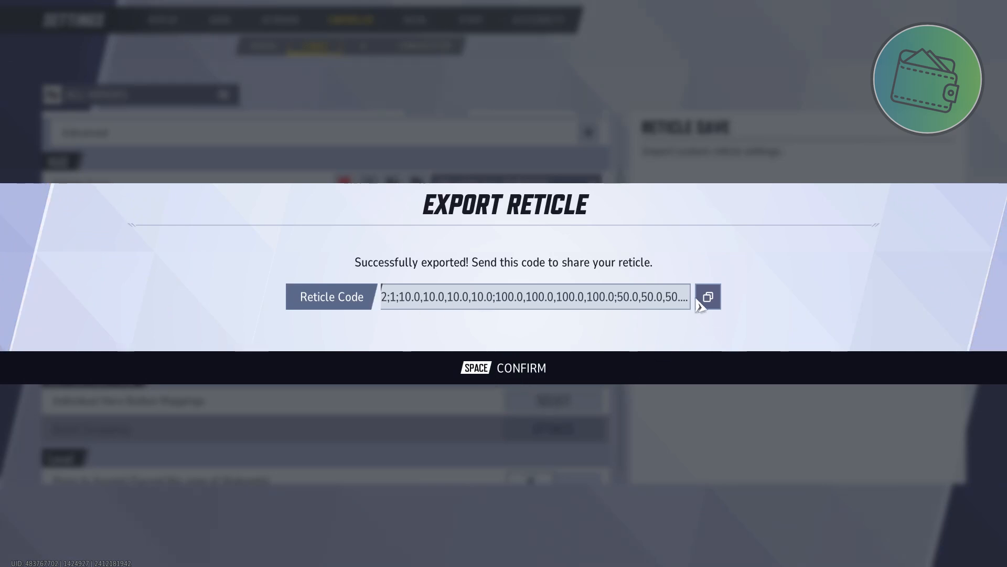
mouse_move(483, 379)
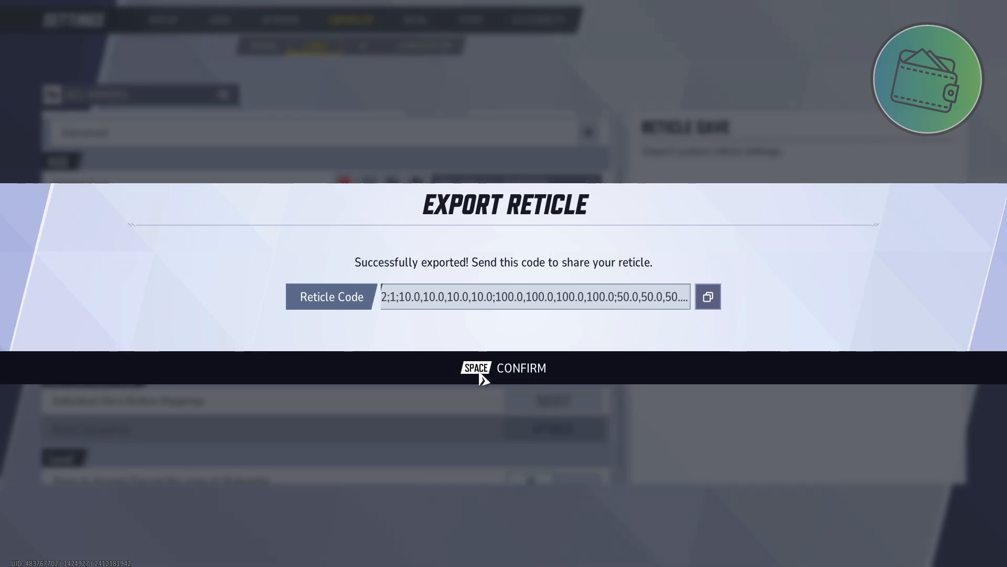
key("space")
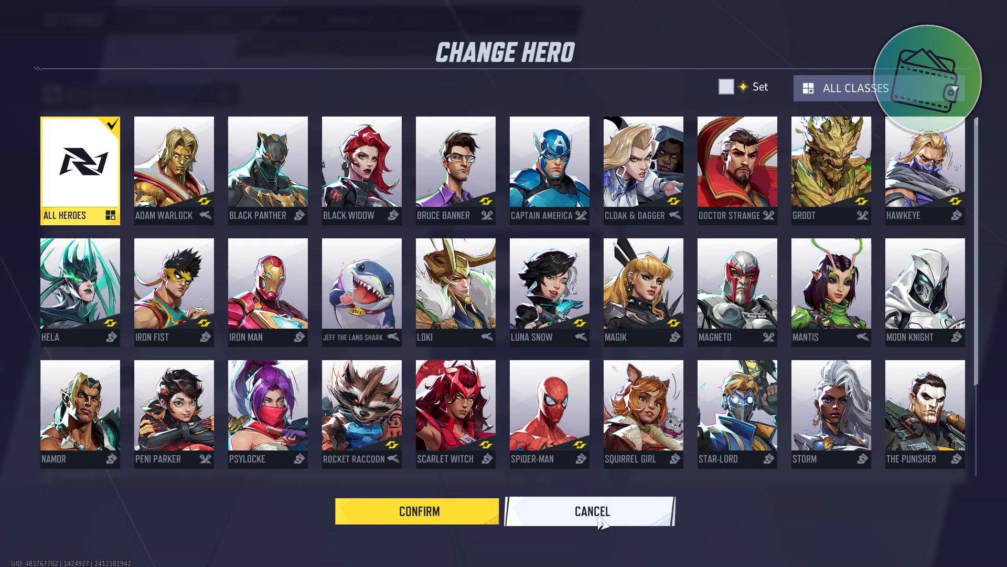
left_click(589, 511)
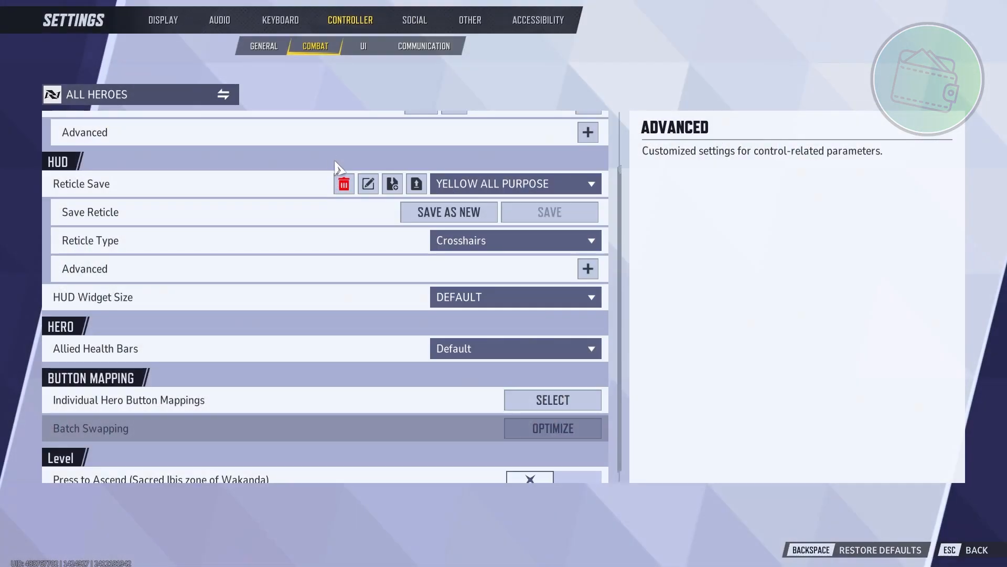